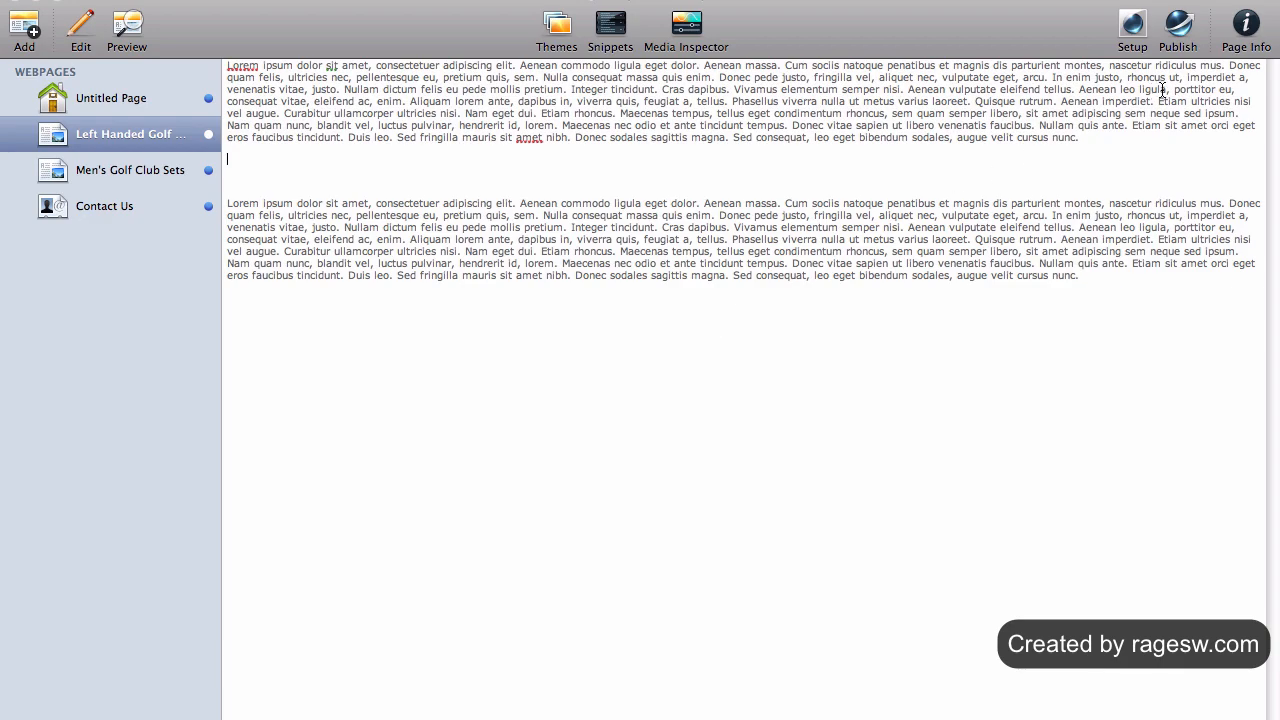
- Open Page Info for the Left Handed Golf page to show its description meta tag
left_click(1245, 30)
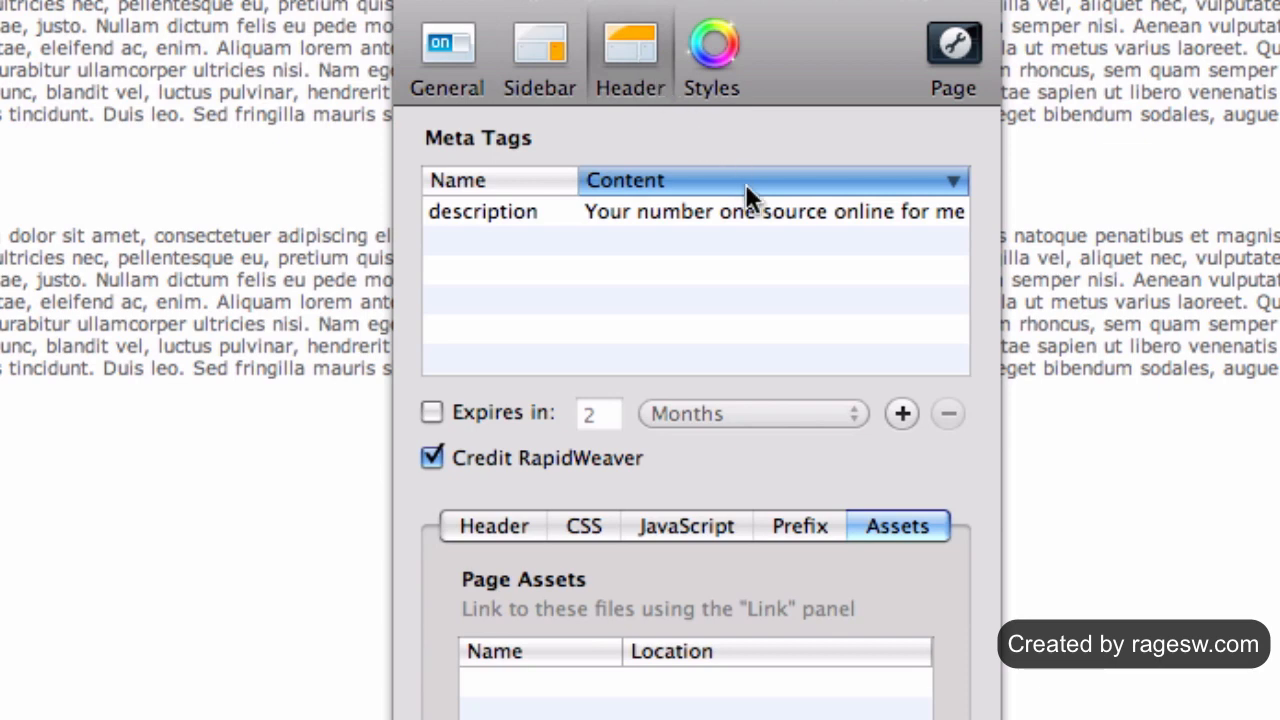
- Add a new meta tag row named "keywords" below the description tag
left_click(901, 413)
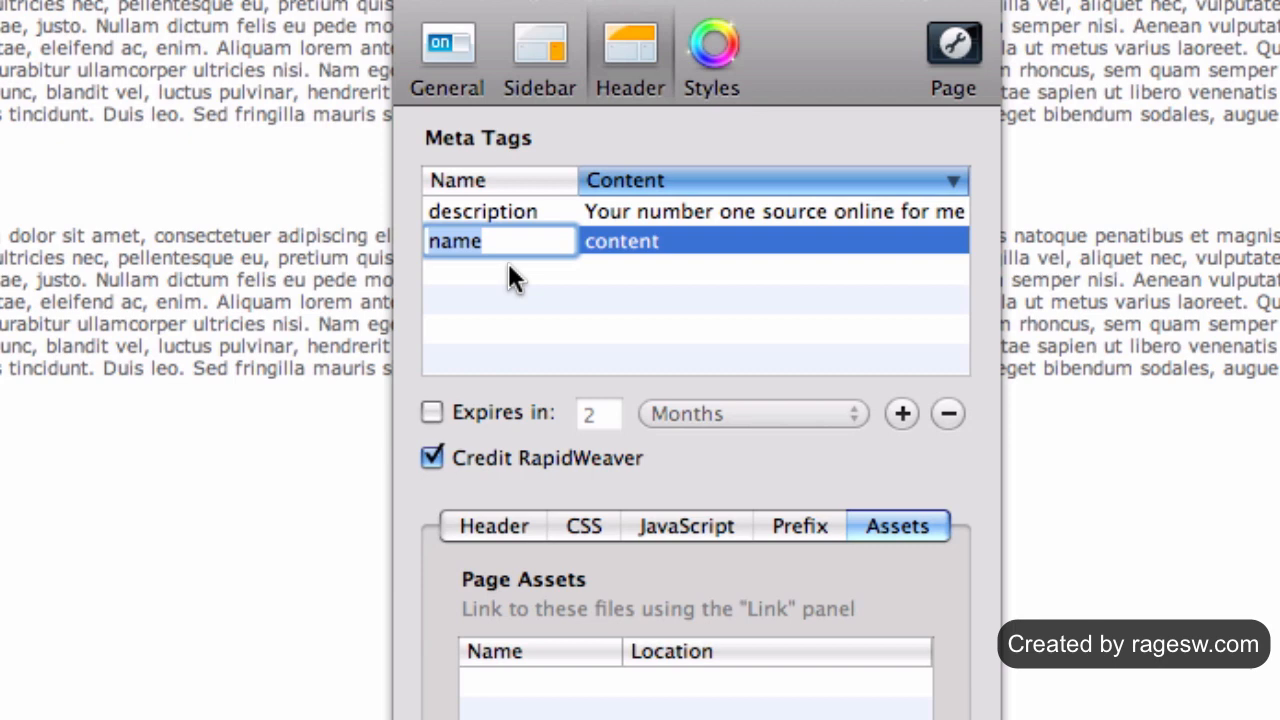
type("keywords")
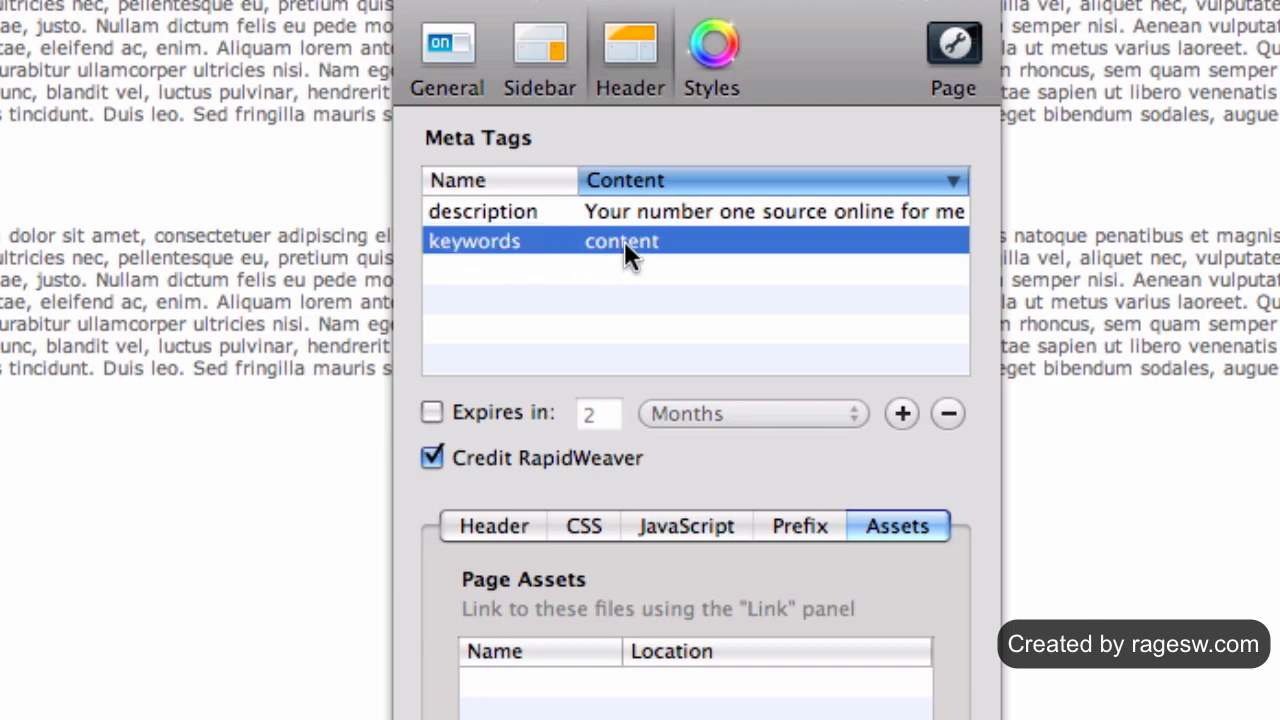
- Fill the keywords content with "Left handed golf clubs, men's golf club sets" and more terms
type("Left handed golf clubs")
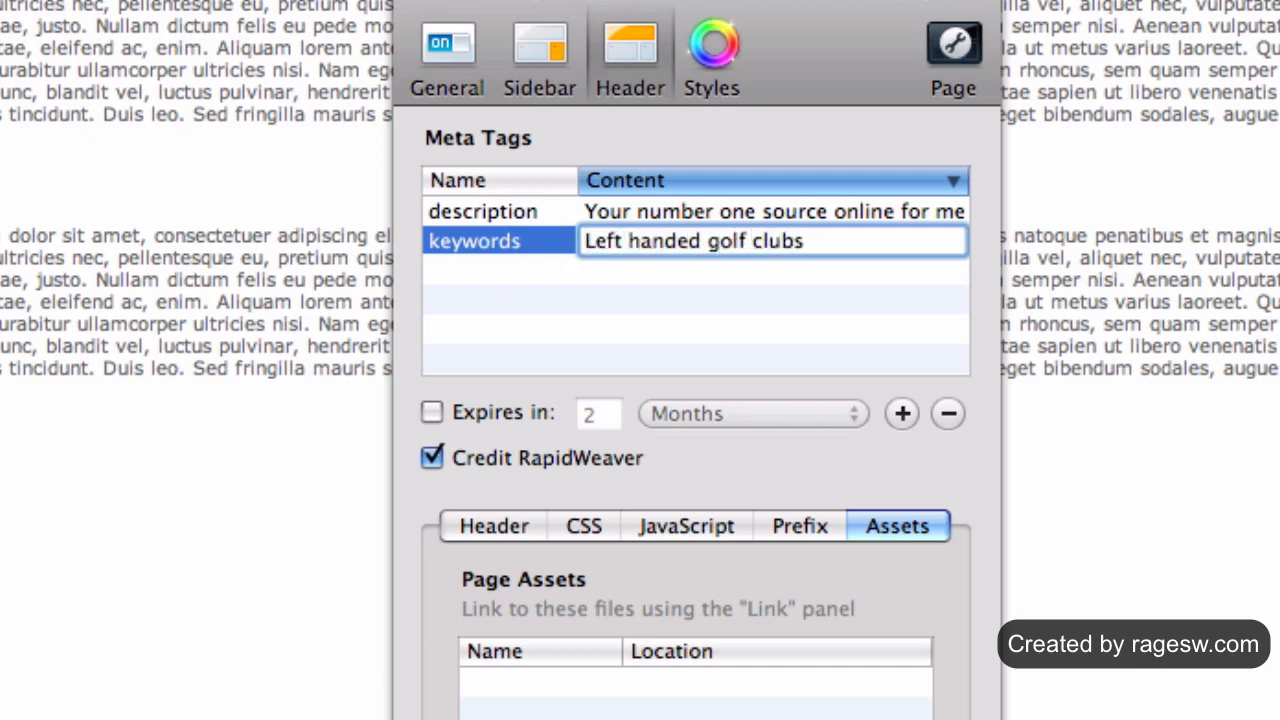
type(", men's")
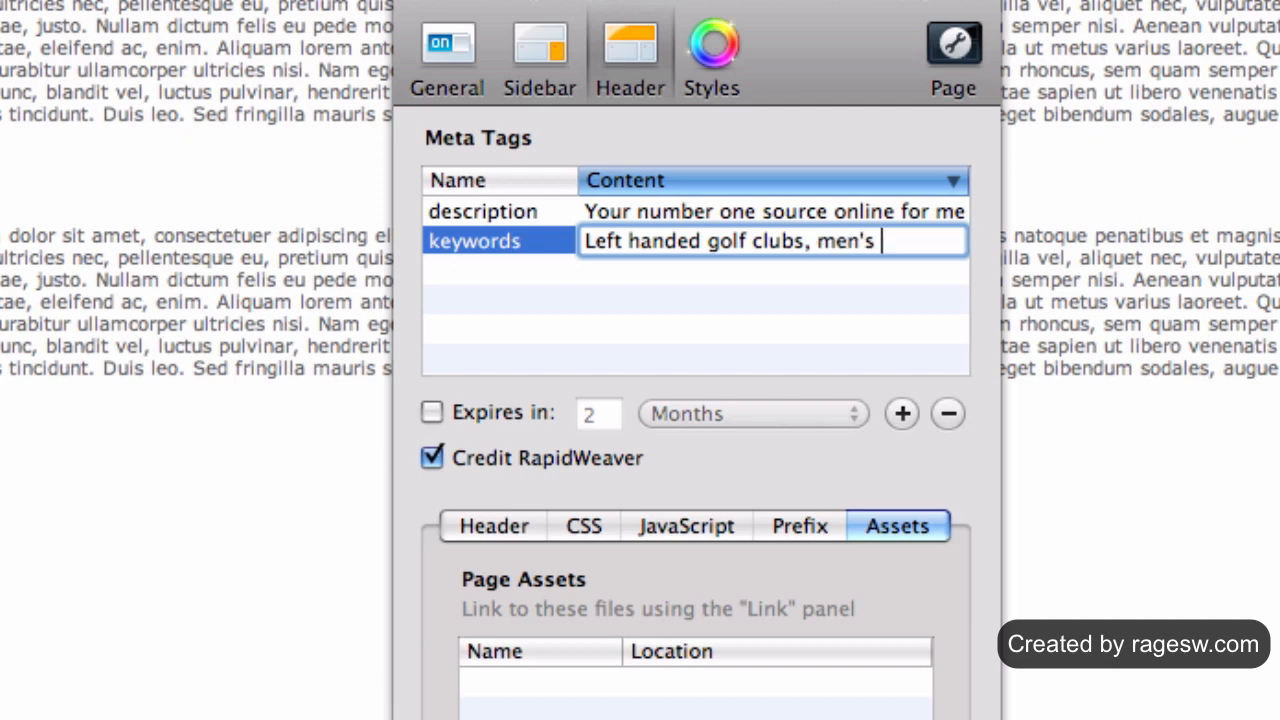
type("golf club sets,")
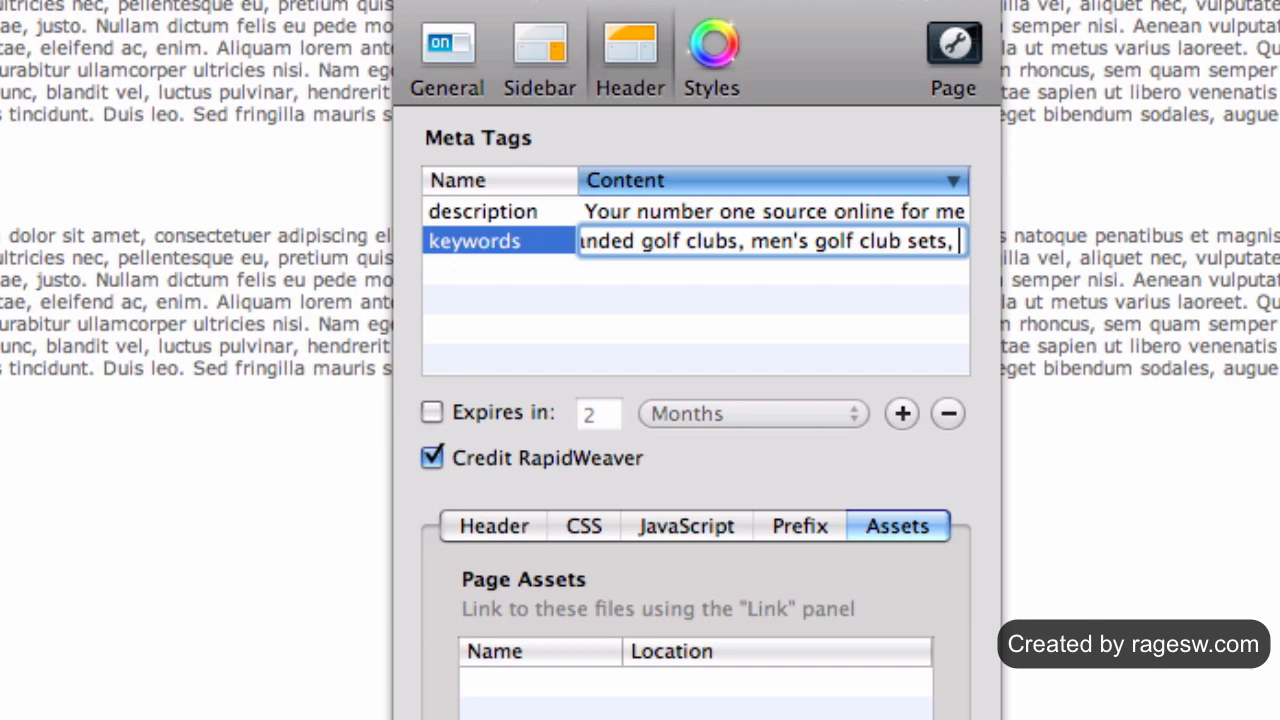
type("ladies putte")
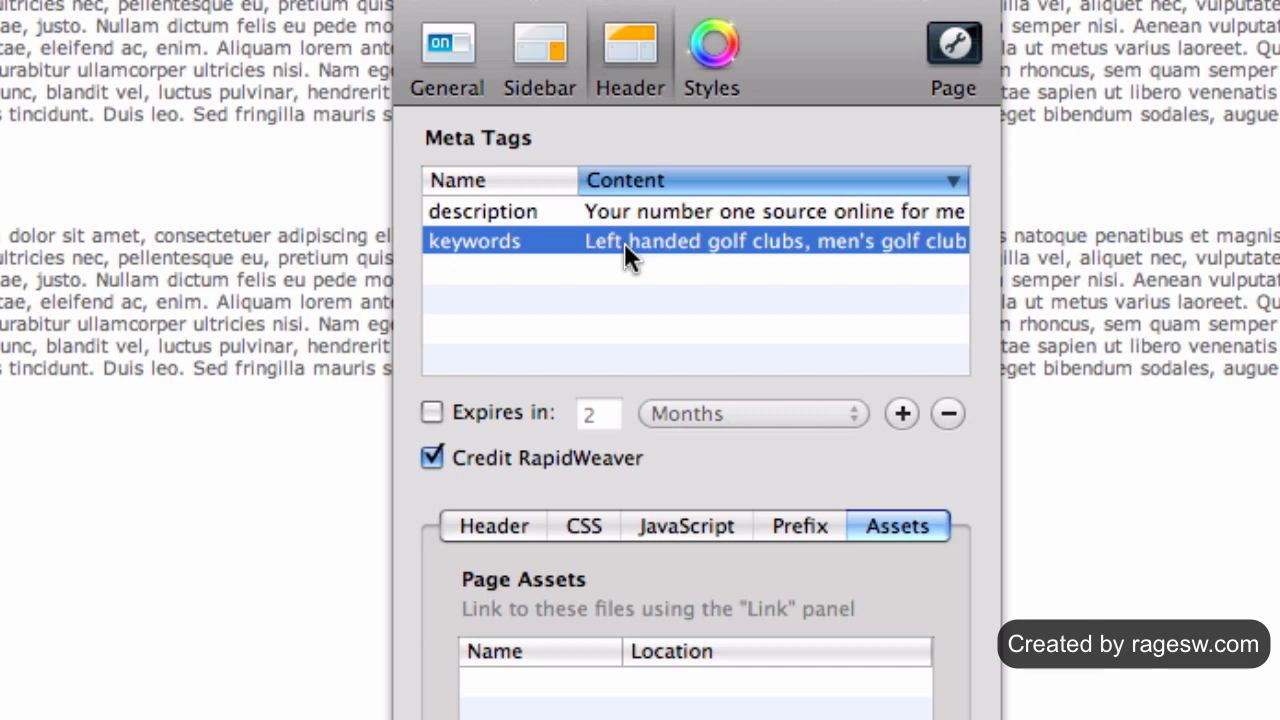
mouse_move(628, 292)
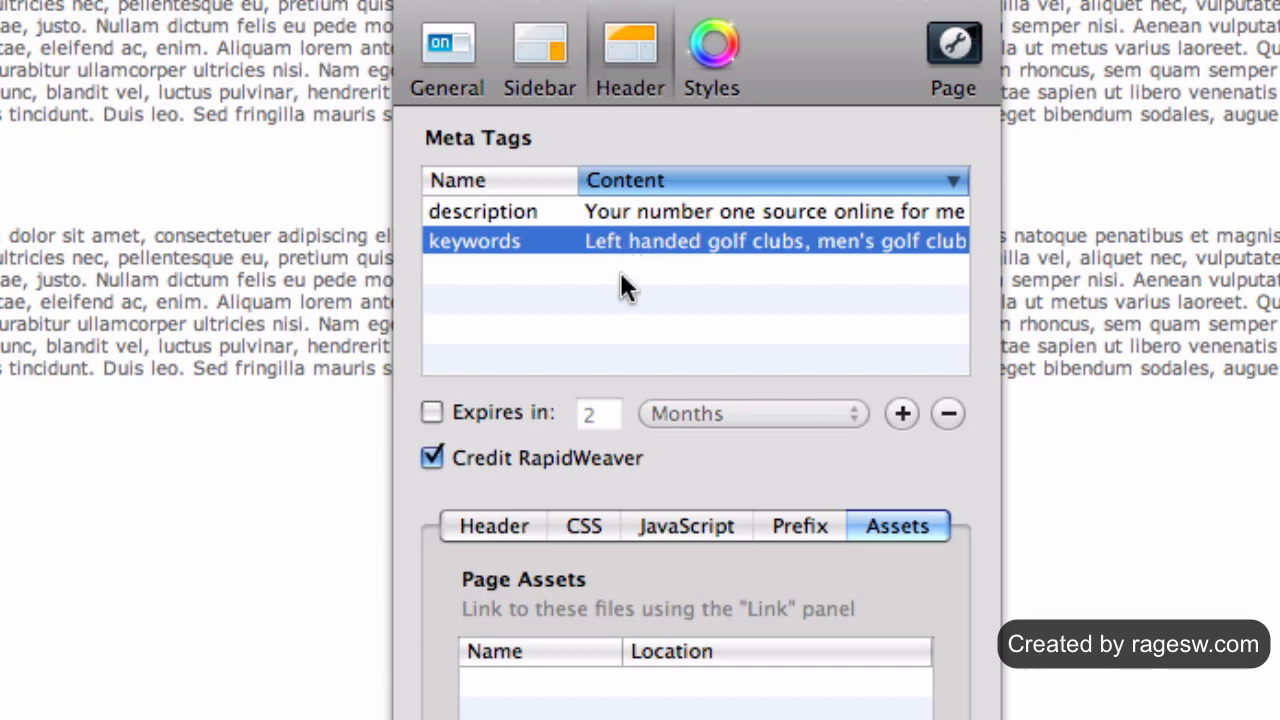